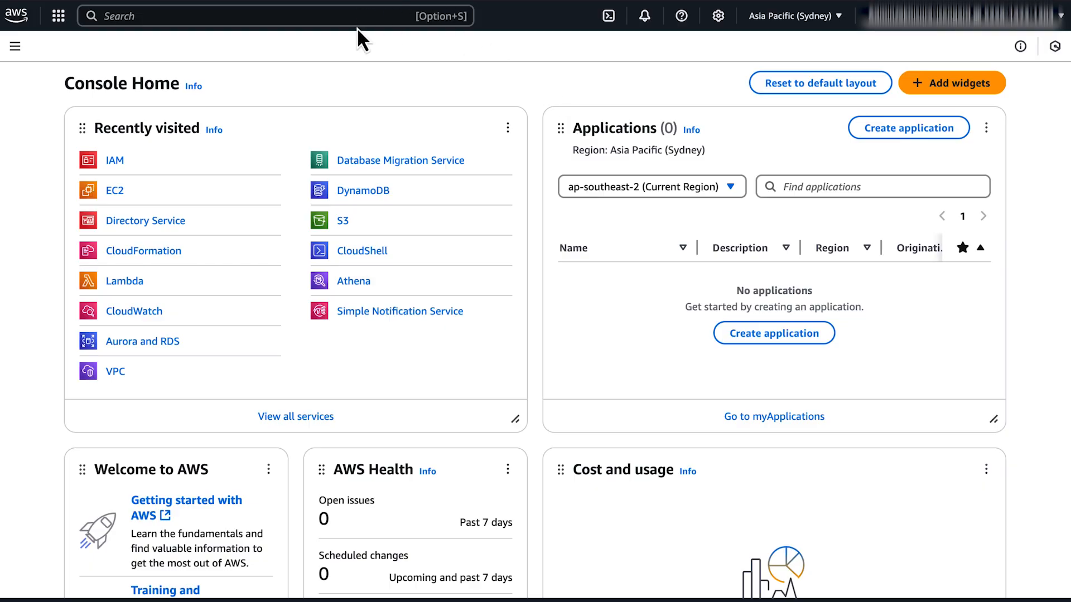
# - Search the console for 'iam' and open the IAM service
pyautogui.write('iam')
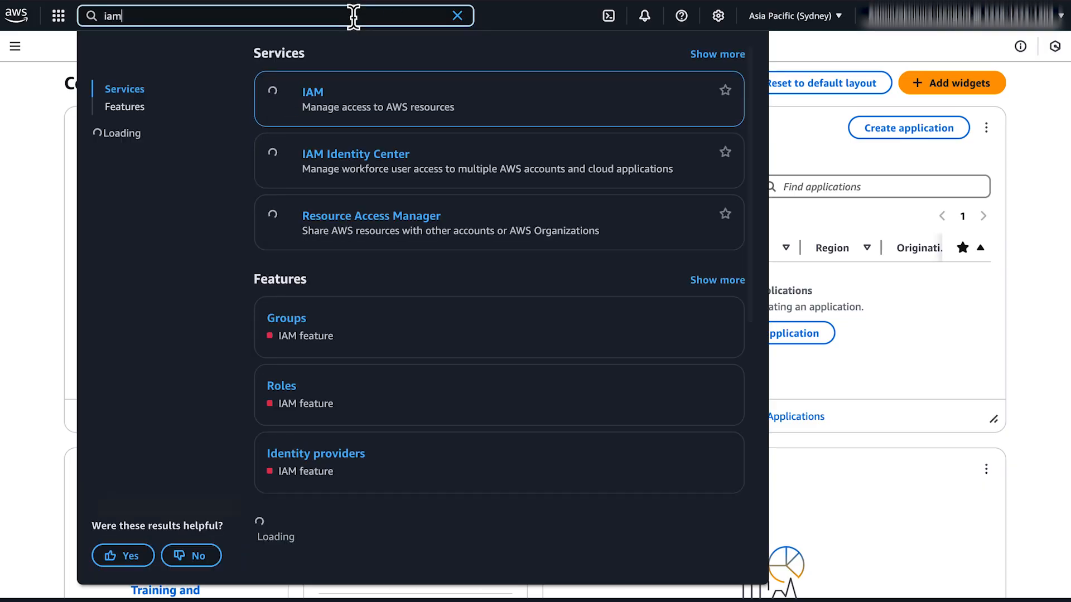
pyautogui.click(312, 92)
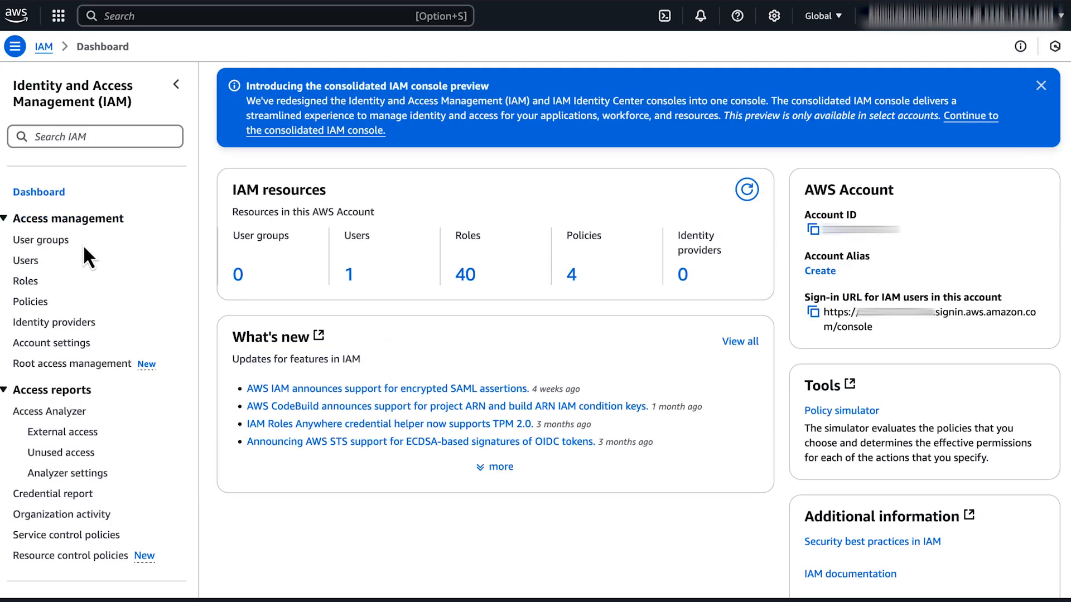
# - Show the IAM Policies list from the left navigation
pyautogui.click(30, 302)
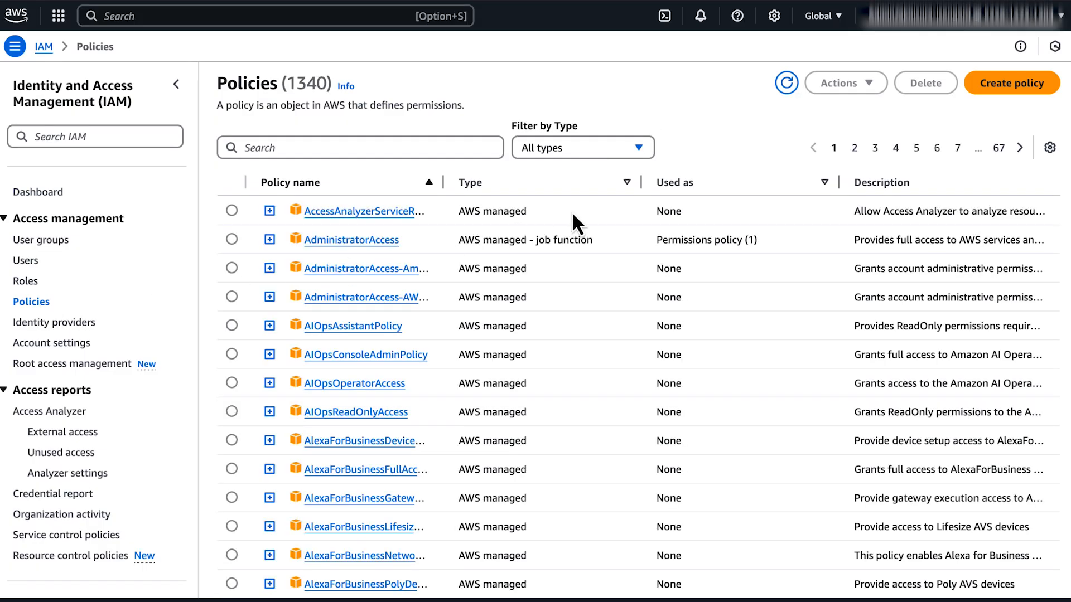
pyautogui.moveTo(1012, 83)
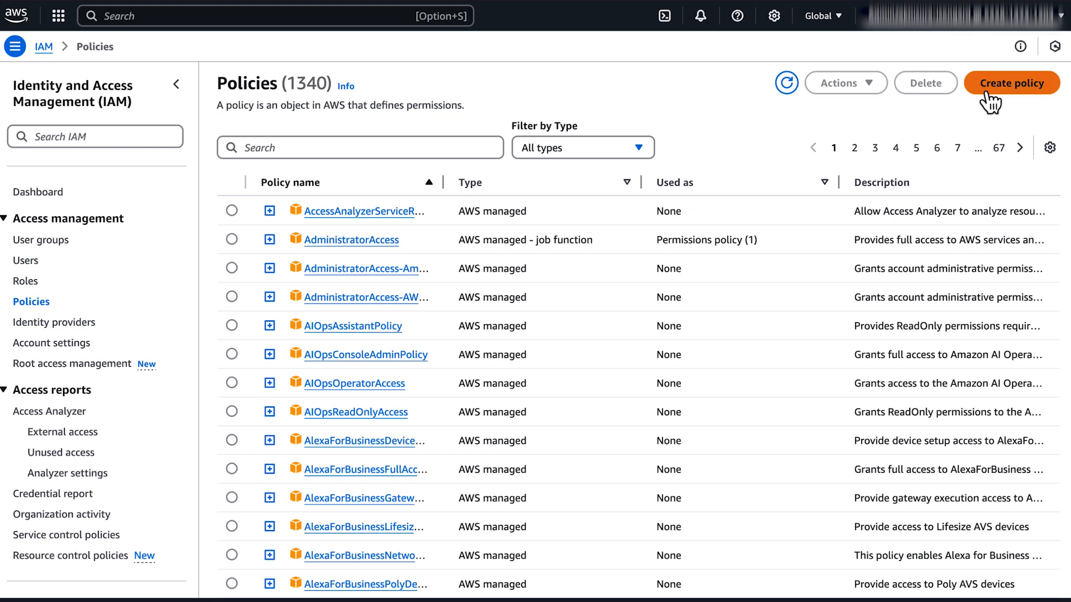
# - Start a new policy in the JSON editor and open ExamplePolicy's StartSession/TerminateSession/ResumeSession JSON
pyautogui.click(1011, 83)
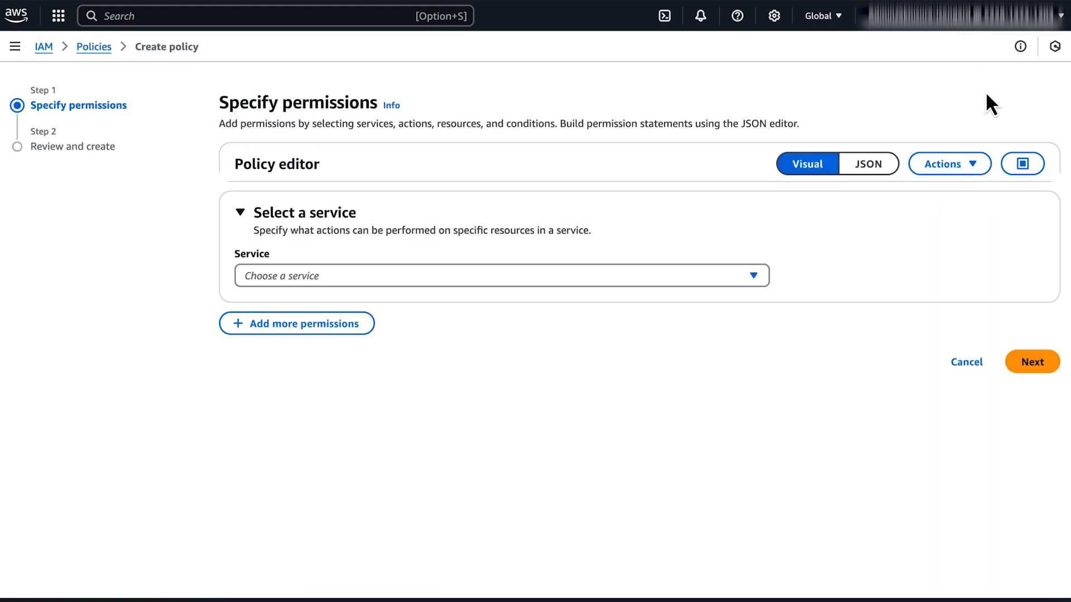
pyautogui.click(868, 164)
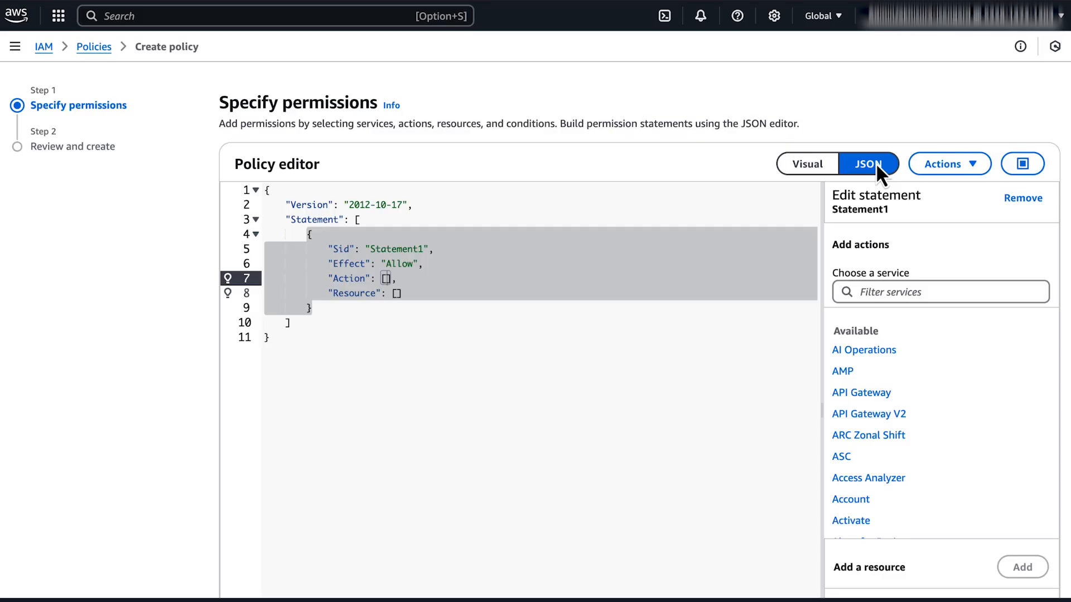
pyautogui.moveTo(497, 117)
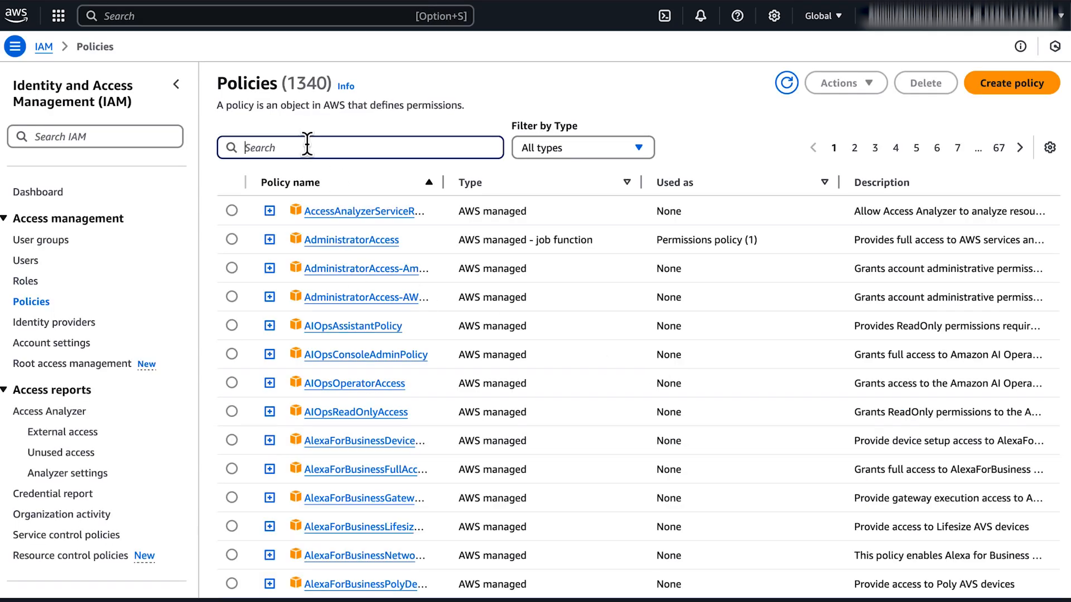
pyautogui.write('example')
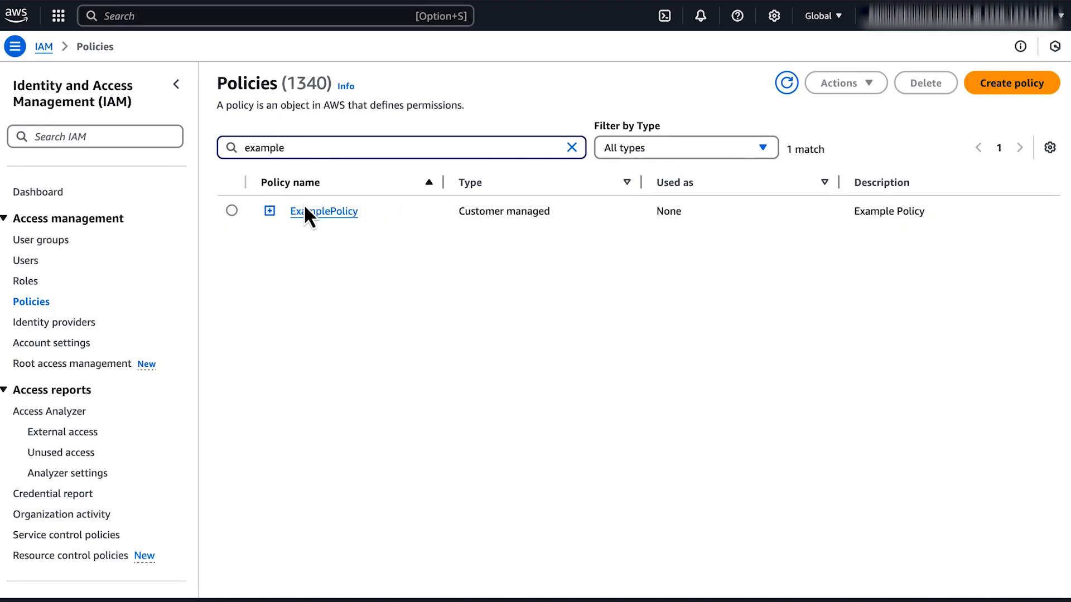
pyautogui.click(323, 211)
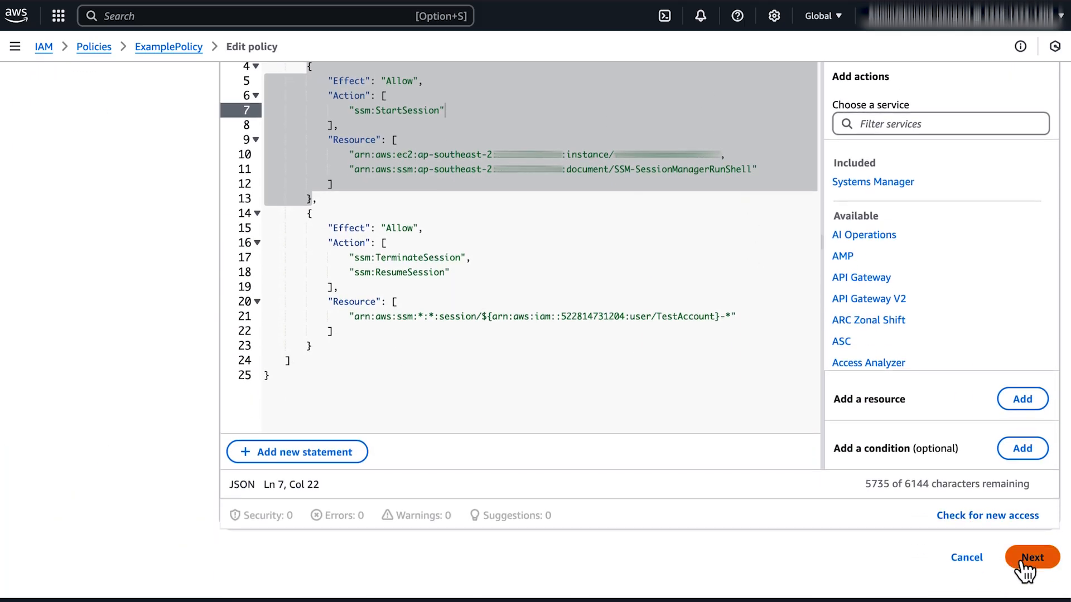
# - Name the policy 'ExamplePolicy' on the review page and create it
pyautogui.click(1032, 558)
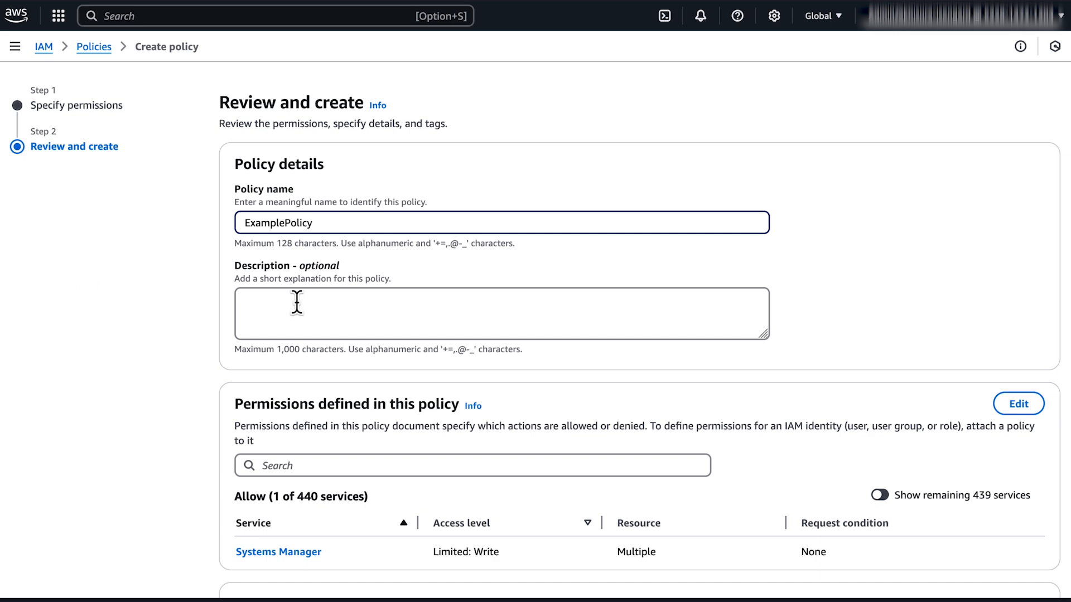
pyautogui.write('ExamplePolicy')
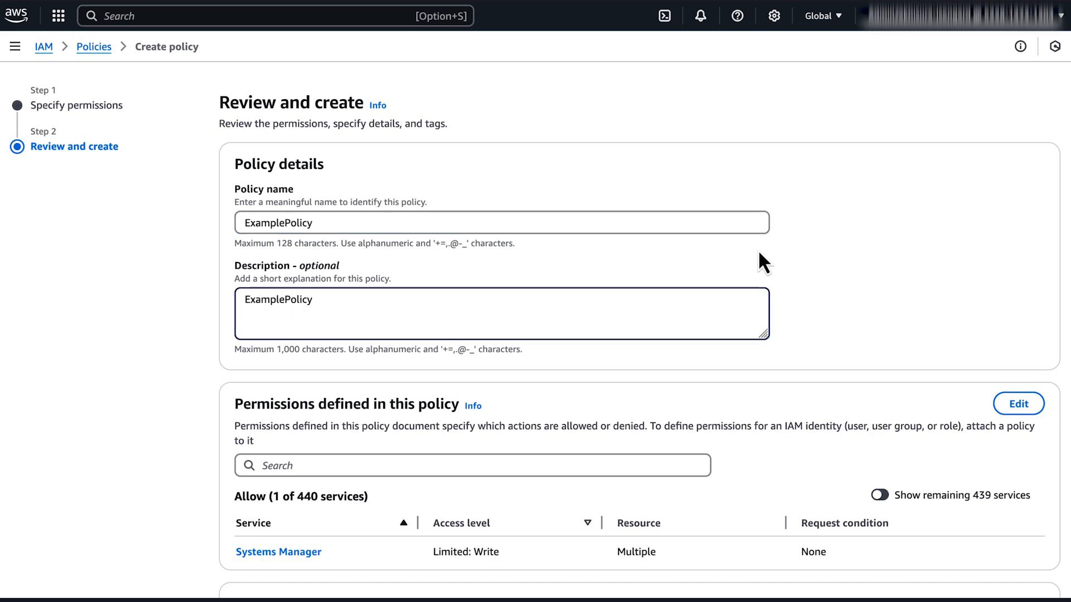
pyautogui.scroll(-3)
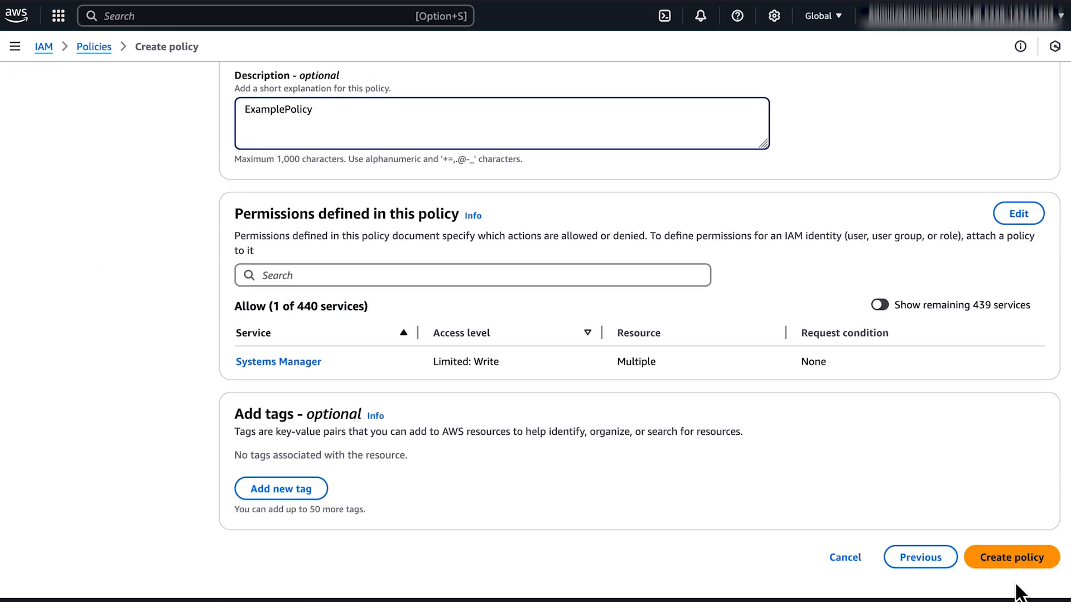
pyautogui.click(1012, 557)
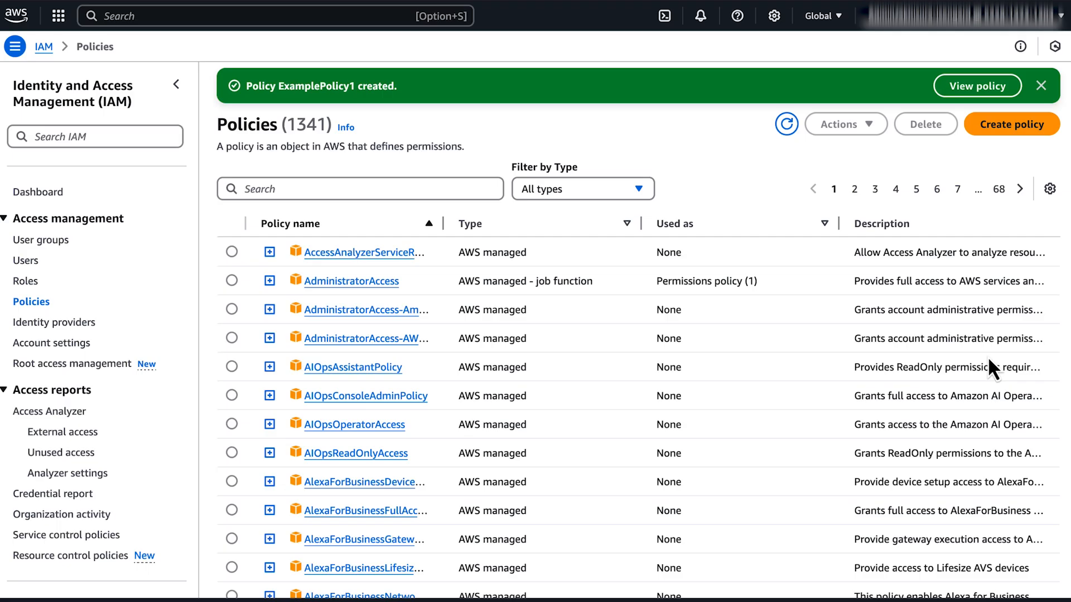
pyautogui.moveTo(71, 272)
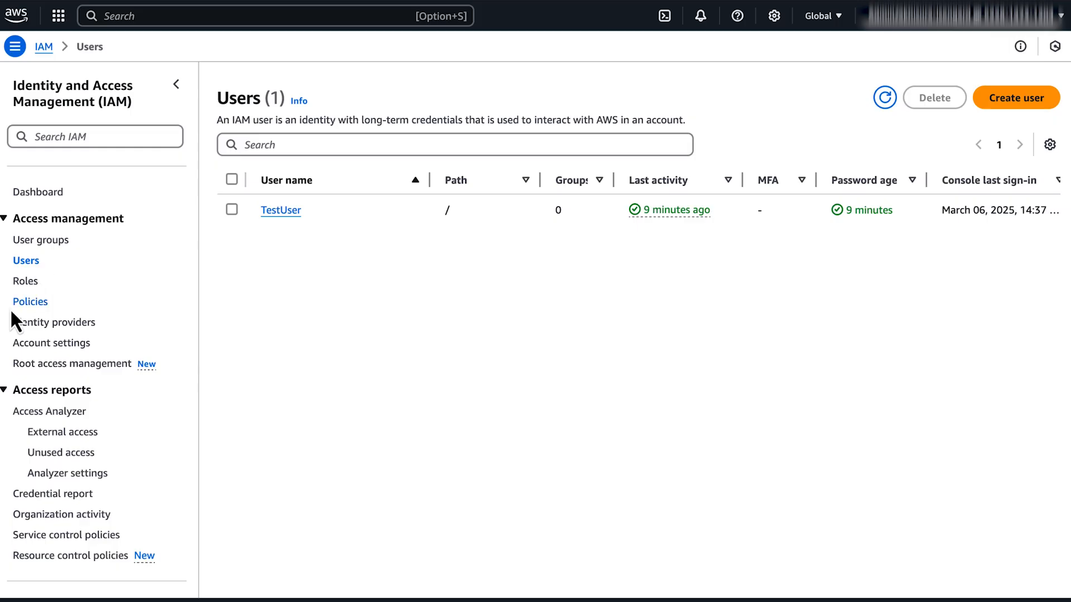
# - Select TestUser and open its details page
pyautogui.click(232, 209)
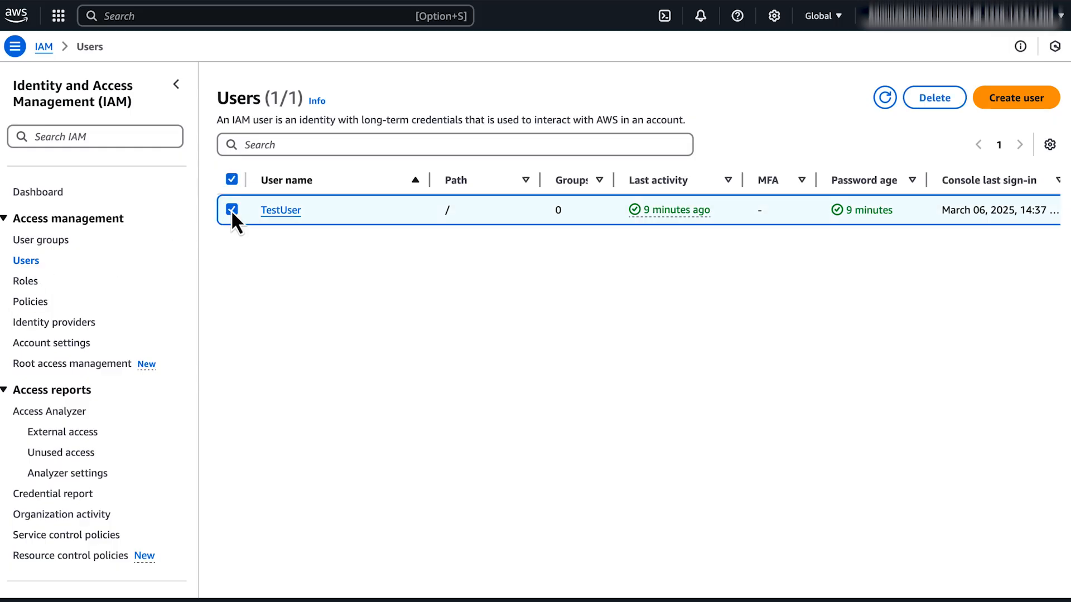
pyautogui.moveTo(485, 239)
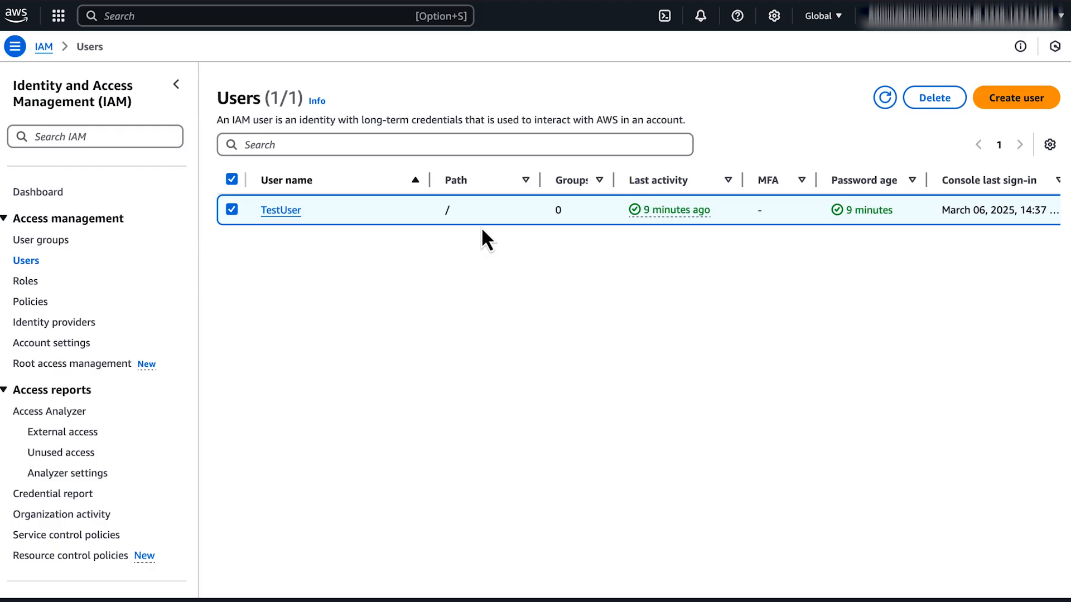
pyautogui.click(280, 209)
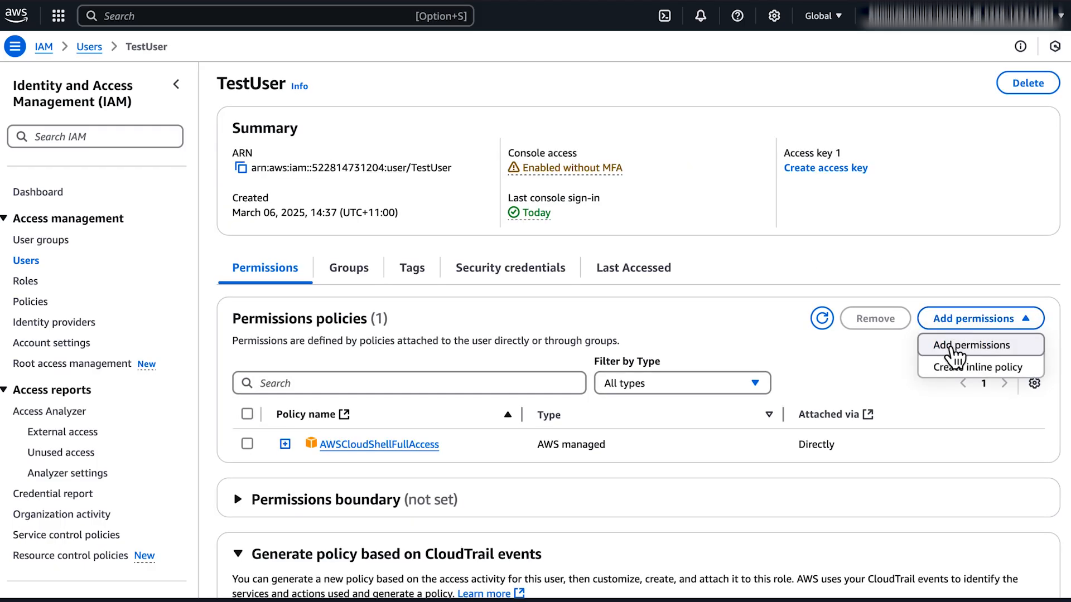
# - Attach ExamplePolicy directly to TestUser, found by searching 'example', and proceed to review
pyautogui.click(979, 345)
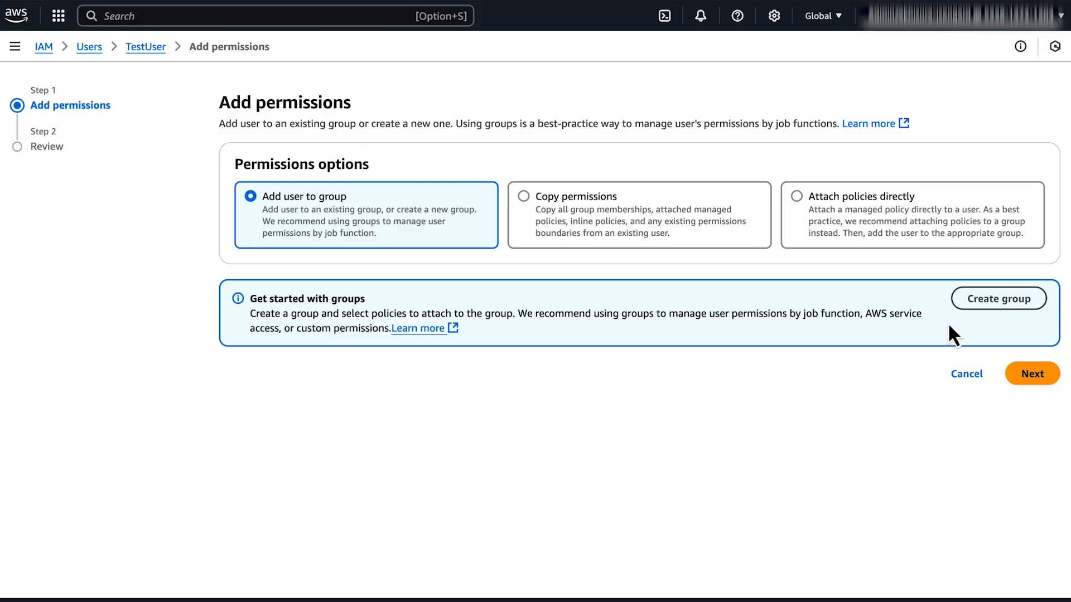
pyautogui.click(797, 196)
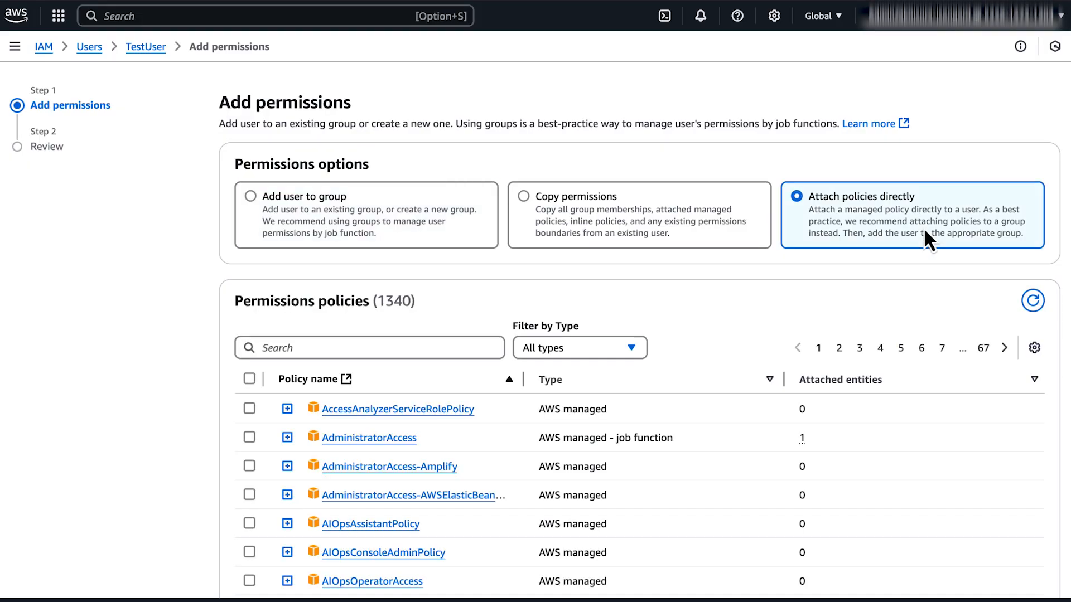
pyautogui.moveTo(511, 355)
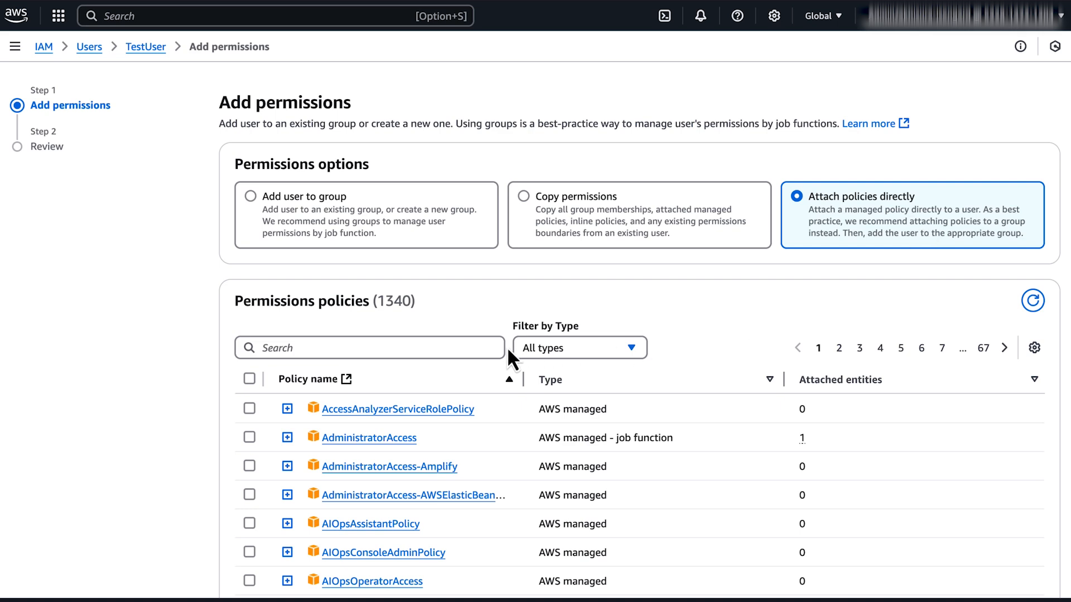
pyautogui.write('example')
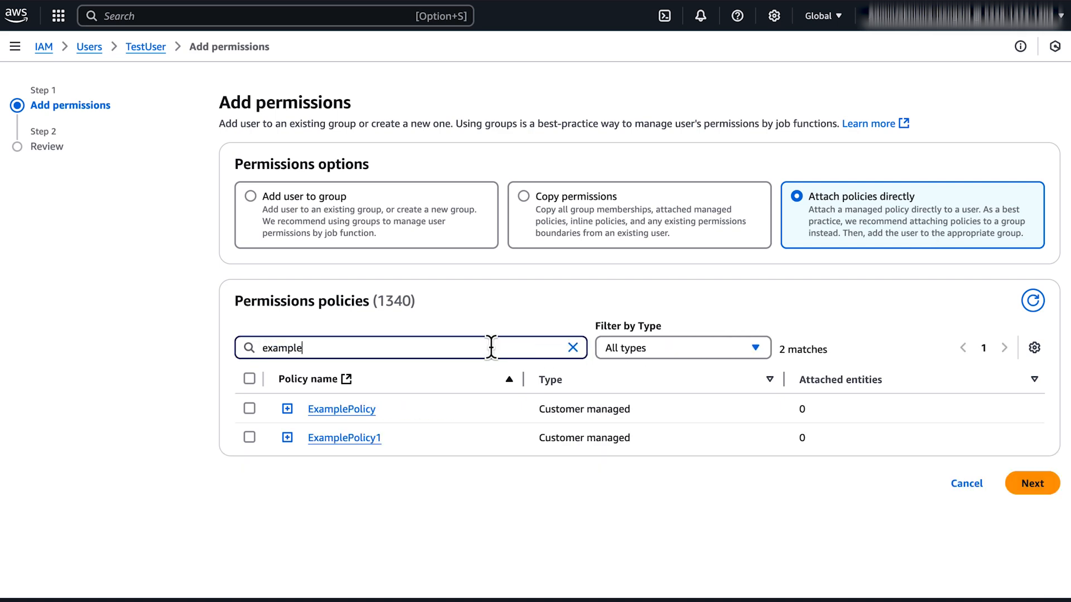
pyautogui.click(249, 408)
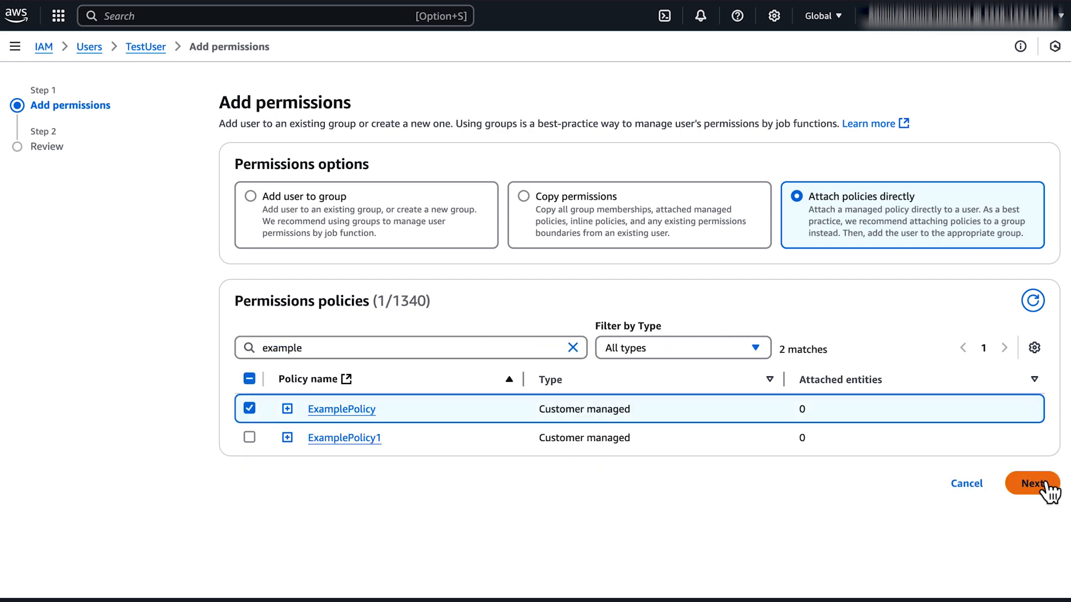
pyautogui.click(1032, 484)
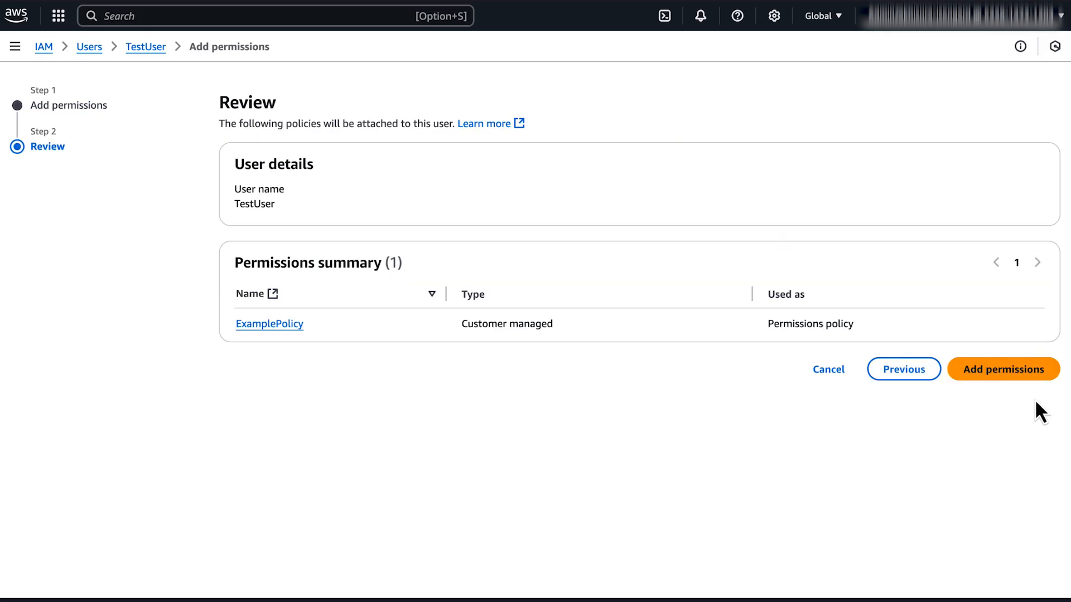
pyautogui.click(1004, 369)
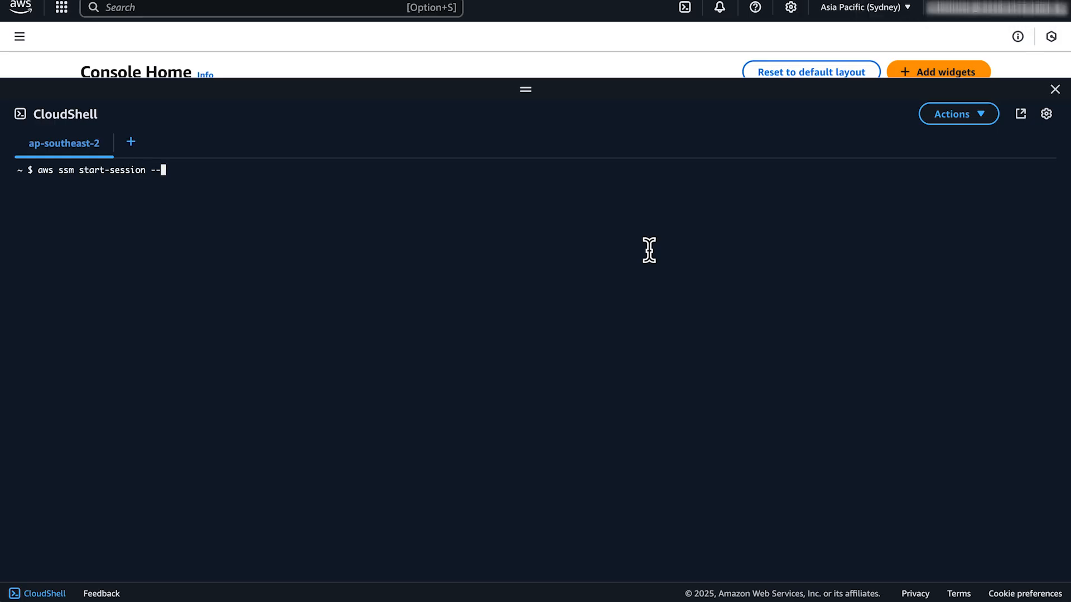
# - Add '--target i-00d870baa0b76001c' to the CloudShell start-session command
pyautogui.write('target i-00d870baa0b76001c')
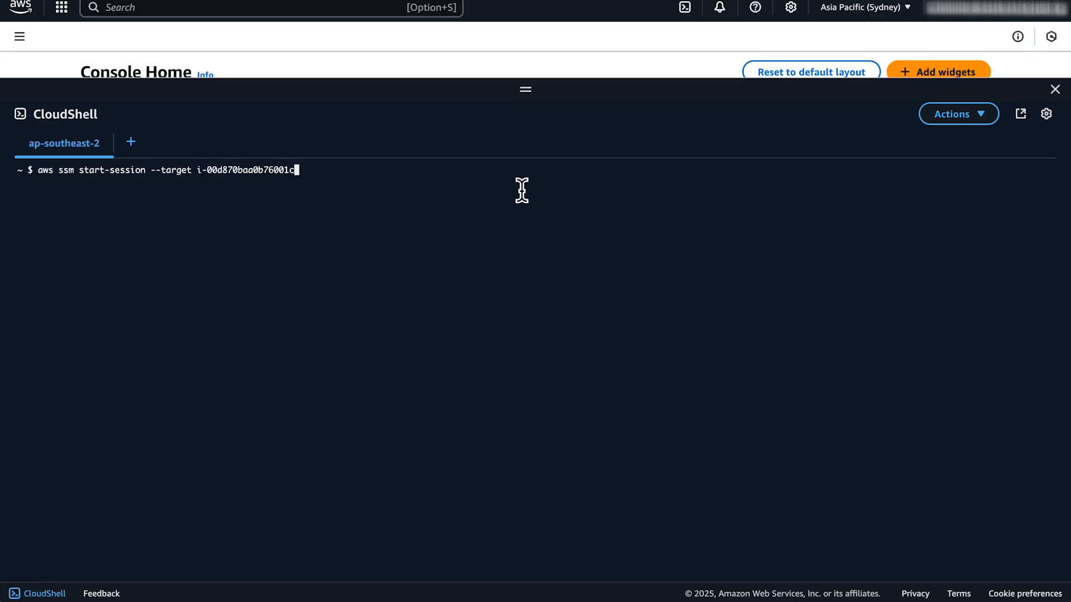